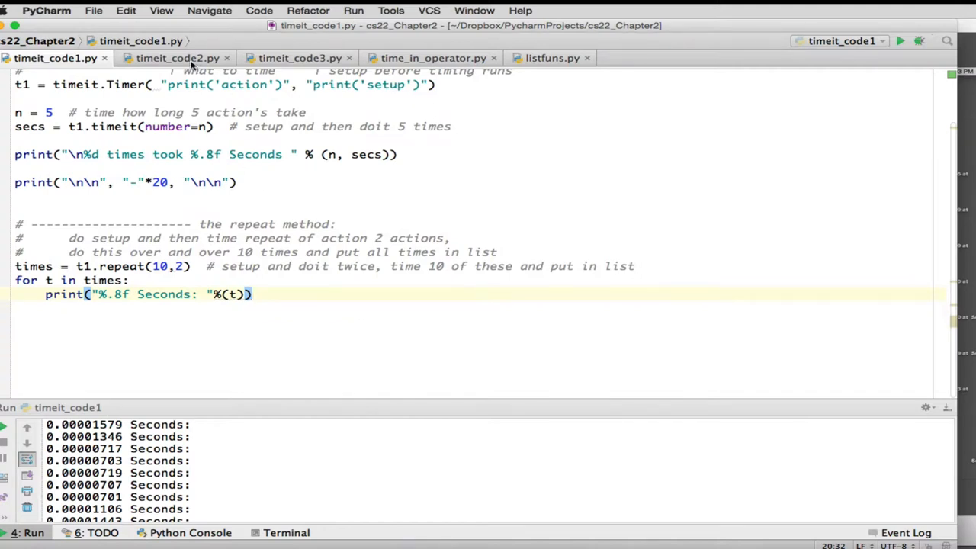
Step: Switch to the timeit_code2.py script with its build_list and access functions
{"action": "left_click", "coordinate": [177, 58]}
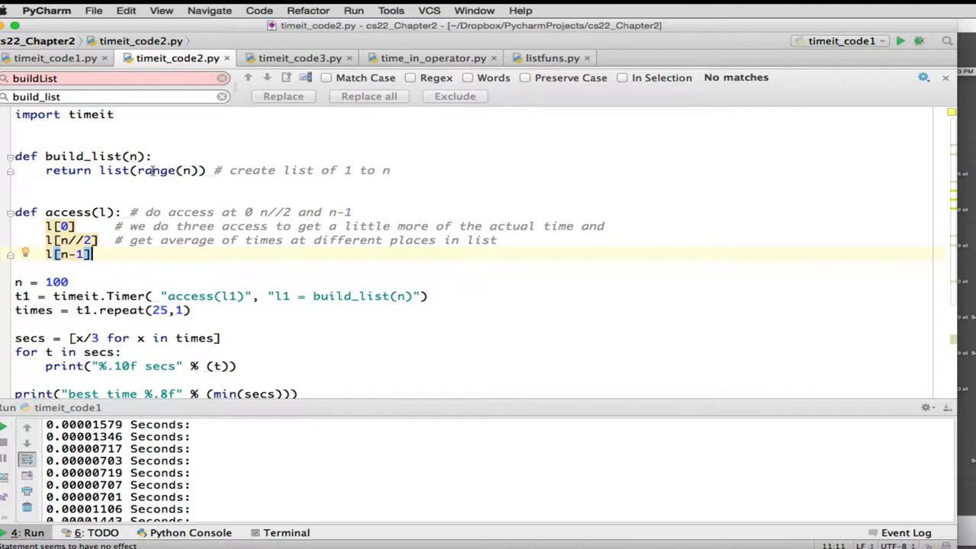
{"action": "mouse_move", "coordinate": [115, 170]}
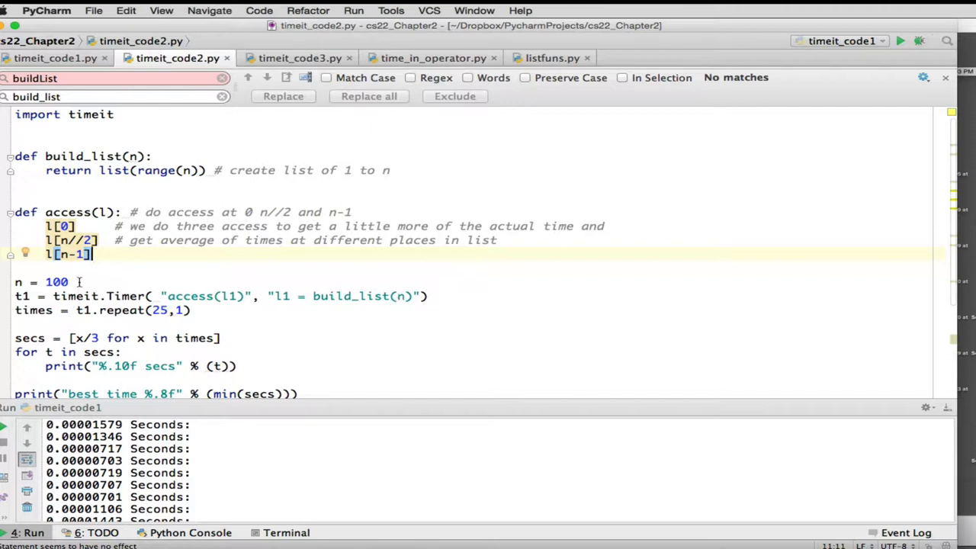
{"action": "mouse_move", "coordinate": [114, 328]}
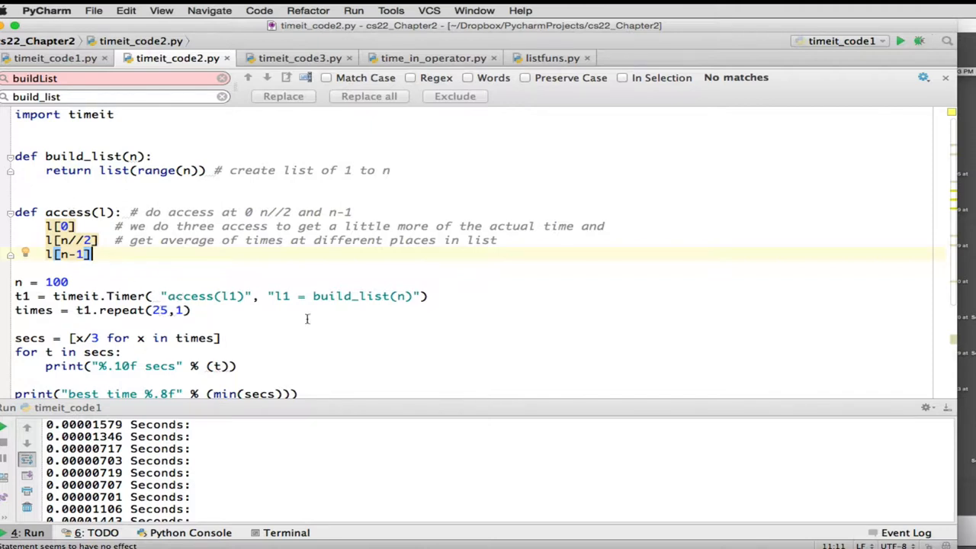
{"action": "mouse_move", "coordinate": [439, 339]}
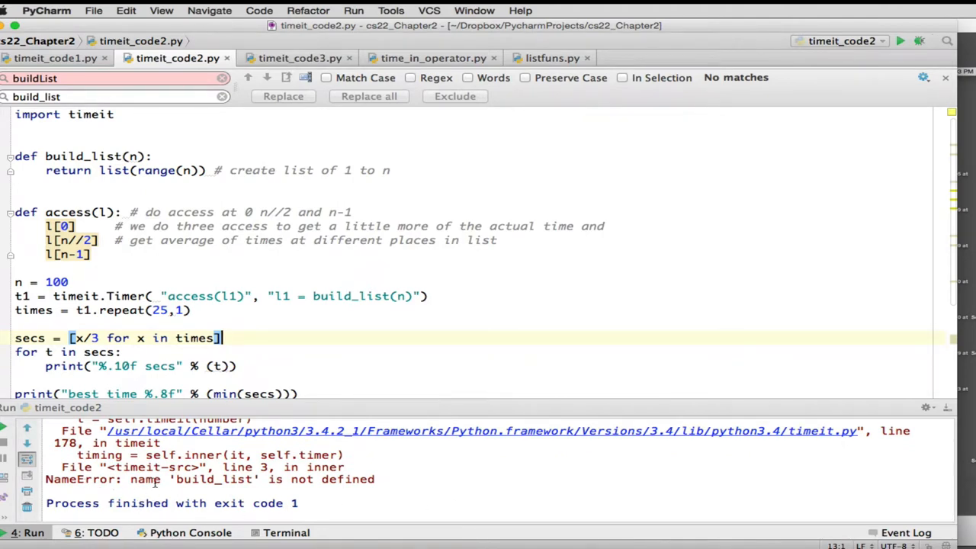
{"action": "mouse_move", "coordinate": [317, 479]}
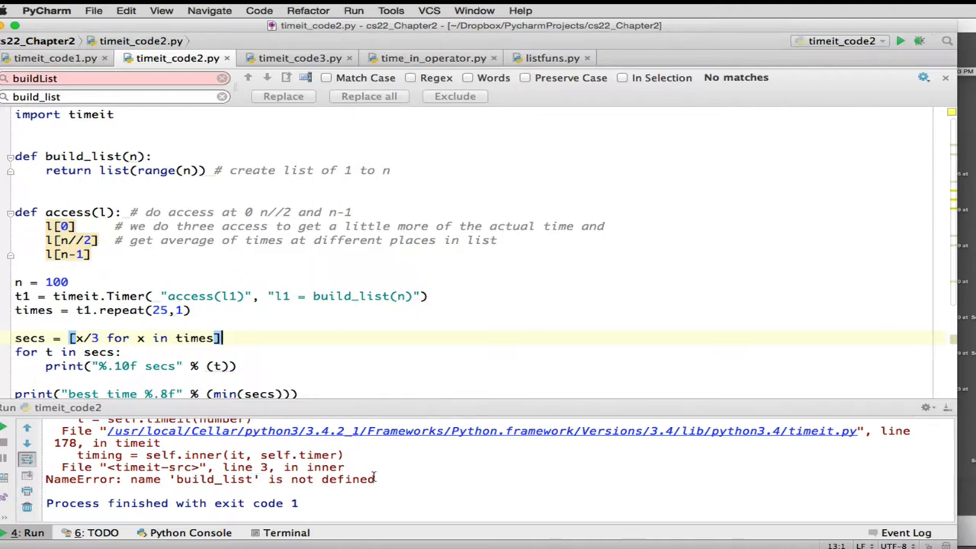
{"action": "mouse_move", "coordinate": [140, 446]}
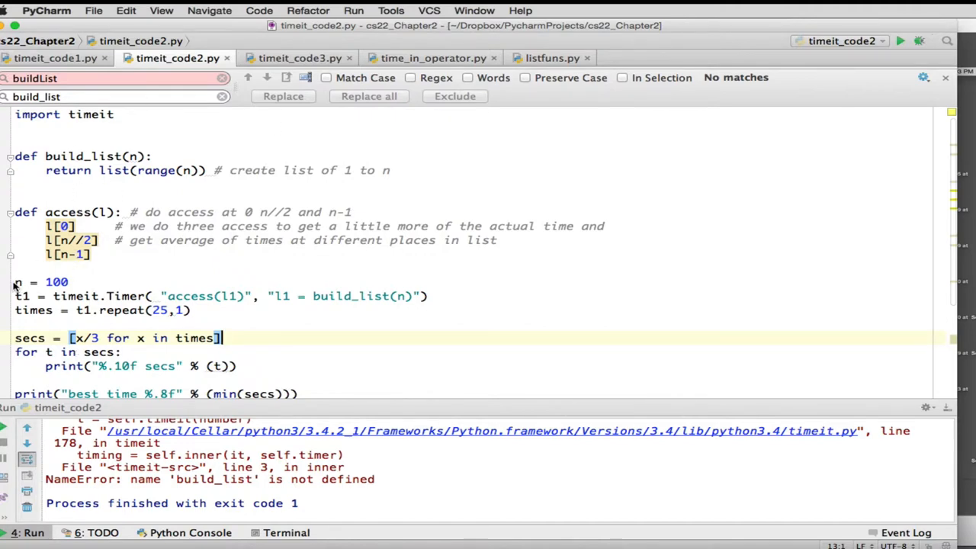
{"action": "mouse_move", "coordinate": [91, 153]}
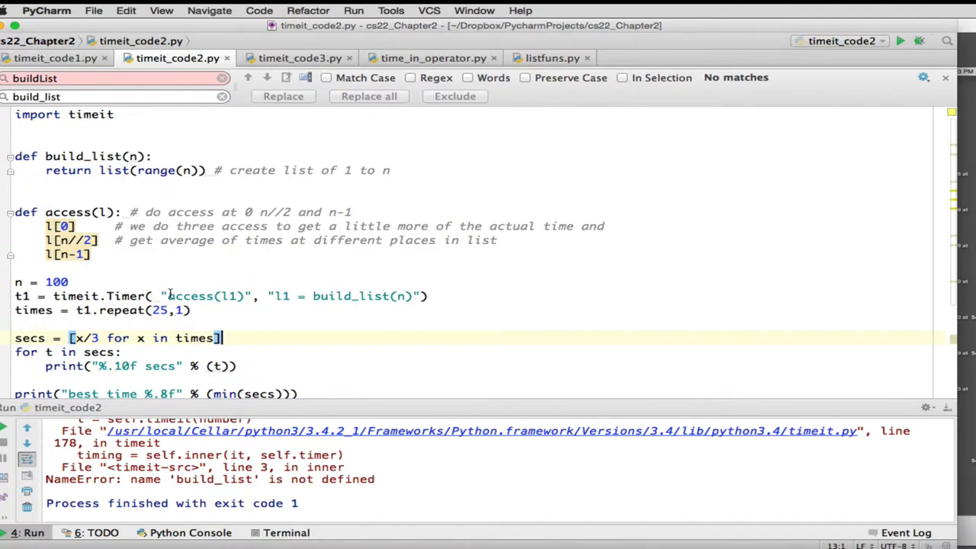
{"action": "mouse_move", "coordinate": [333, 314]}
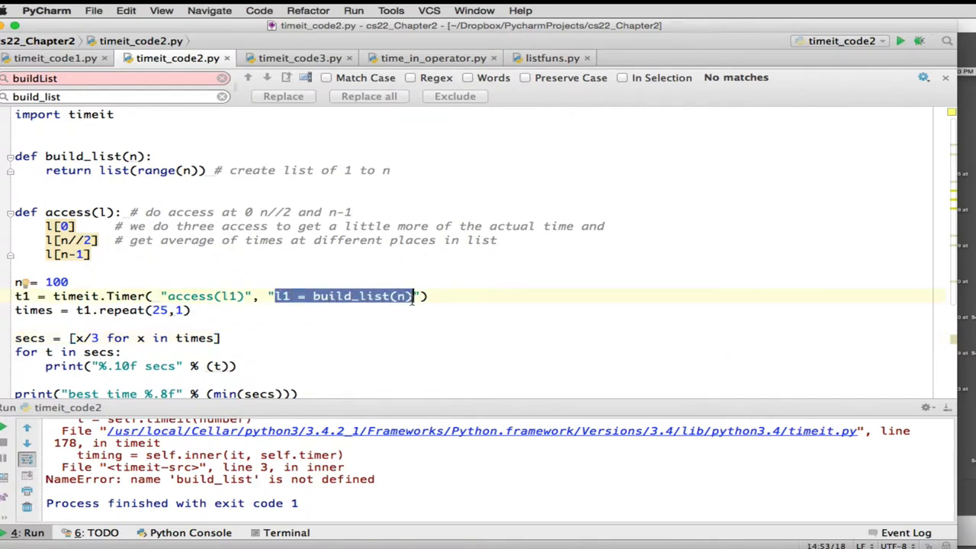
{"action": "mouse_move", "coordinate": [284, 305]}
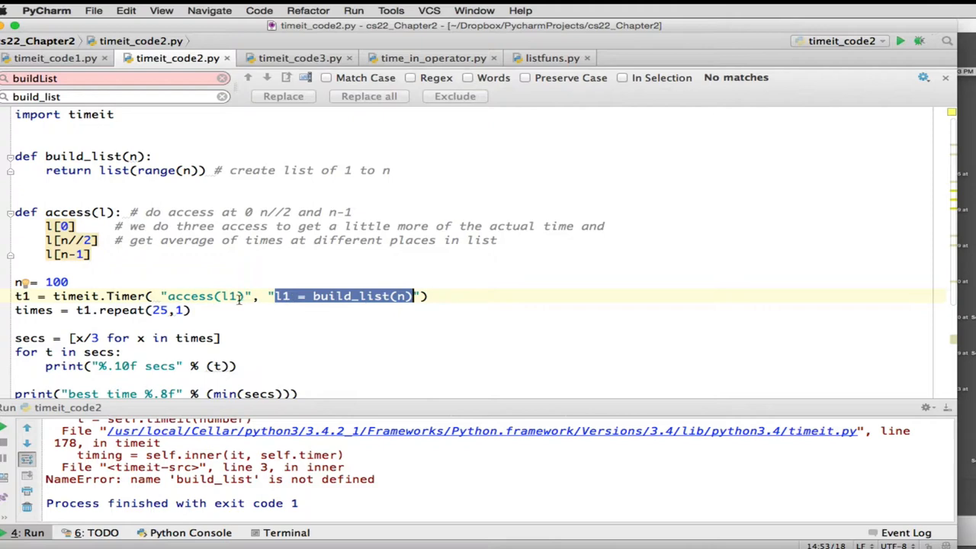
{"action": "mouse_move", "coordinate": [232, 296]}
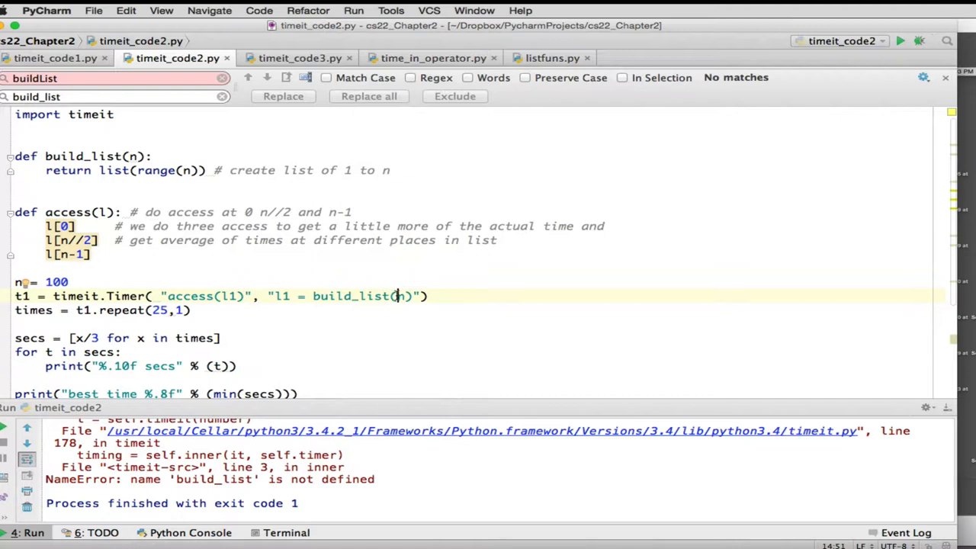
{"action": "mouse_move", "coordinate": [33, 125]}
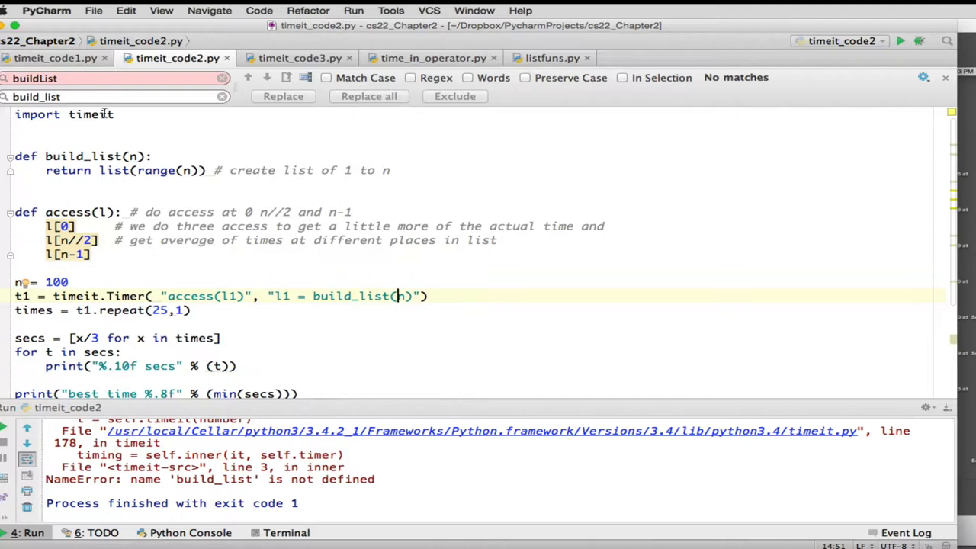
{"action": "mouse_move", "coordinate": [147, 140]}
{"action": "type", "text": "import timeit_co; "}
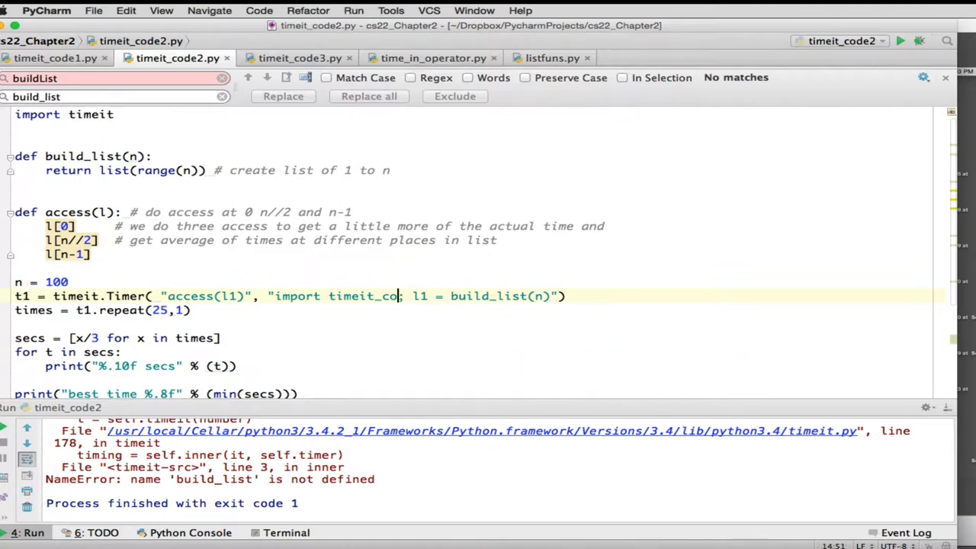
Step: Clear the half-written "import timeit_co" from the Timer setup string
{"action": "key", "text": "backspace"}
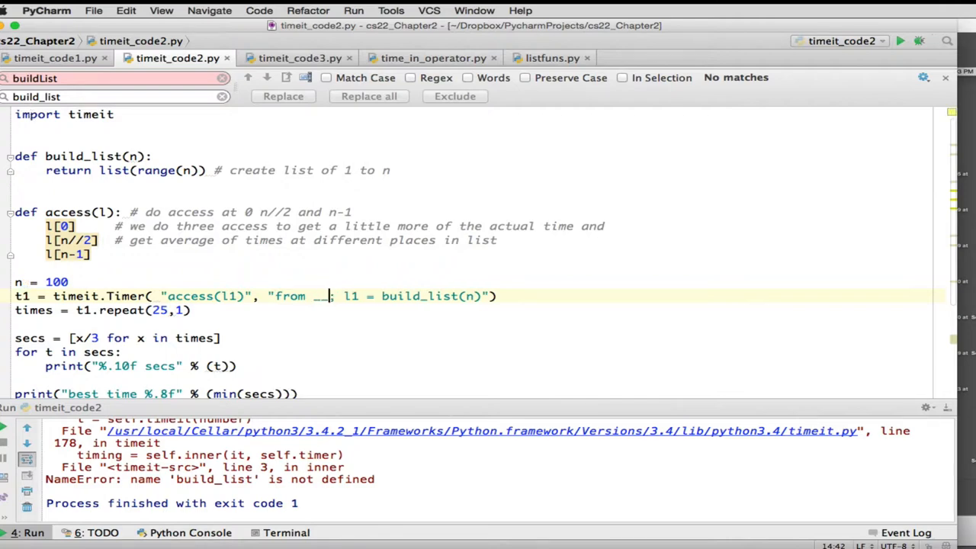
Step: Write the setup as "from __main__ import access,build_list,n" before l1 = build_list(n)
{"action": "type", "text": "main__"}
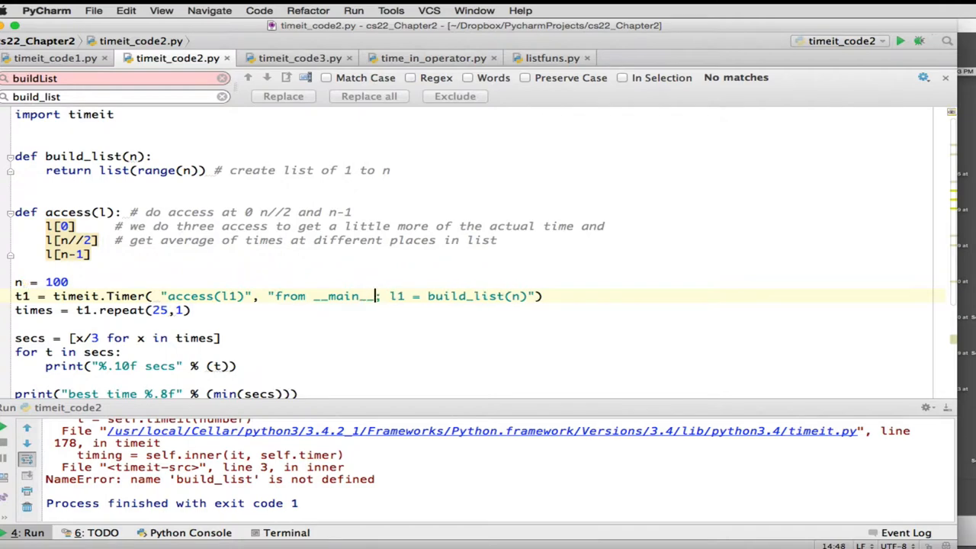
{"action": "type", "text": "import"}
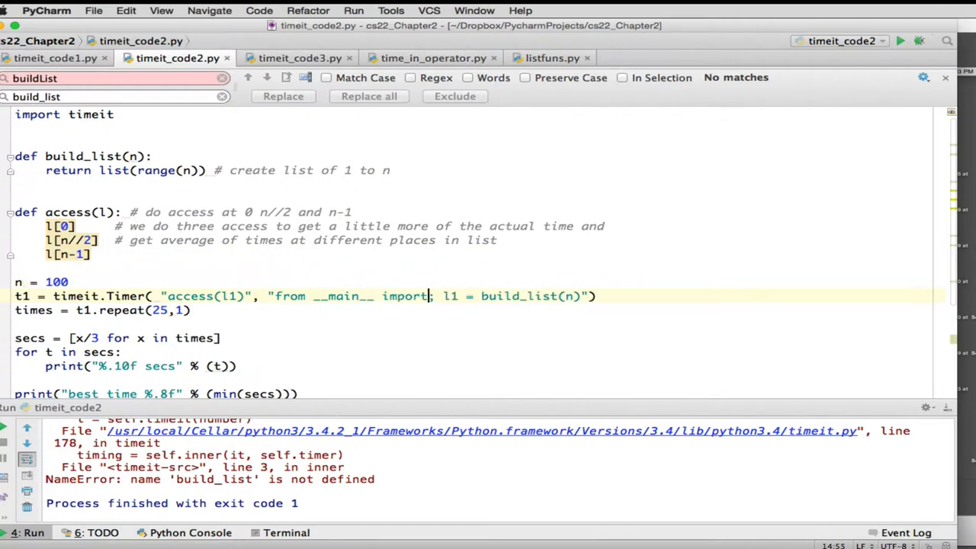
{"action": "type", "text": "access"}
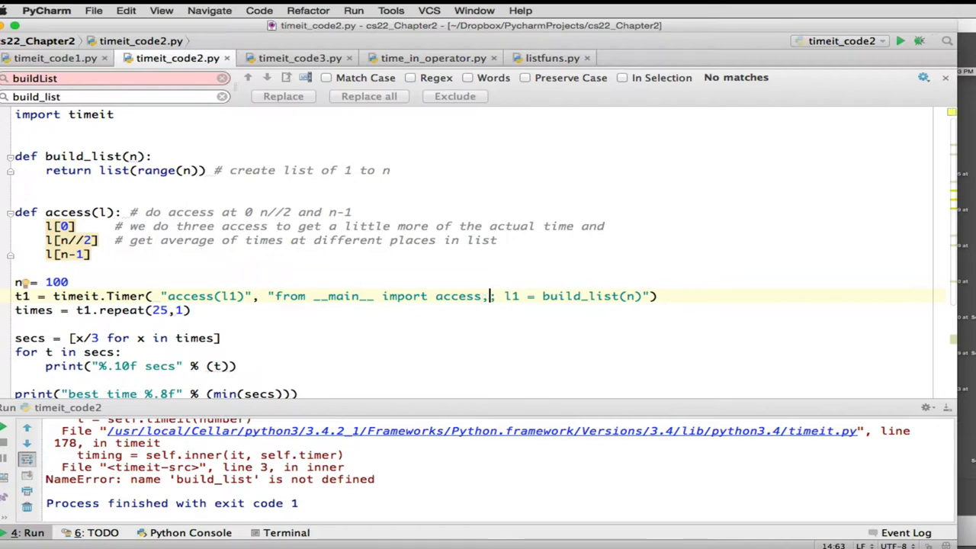
{"action": "type", "text": ",build_list,n"}
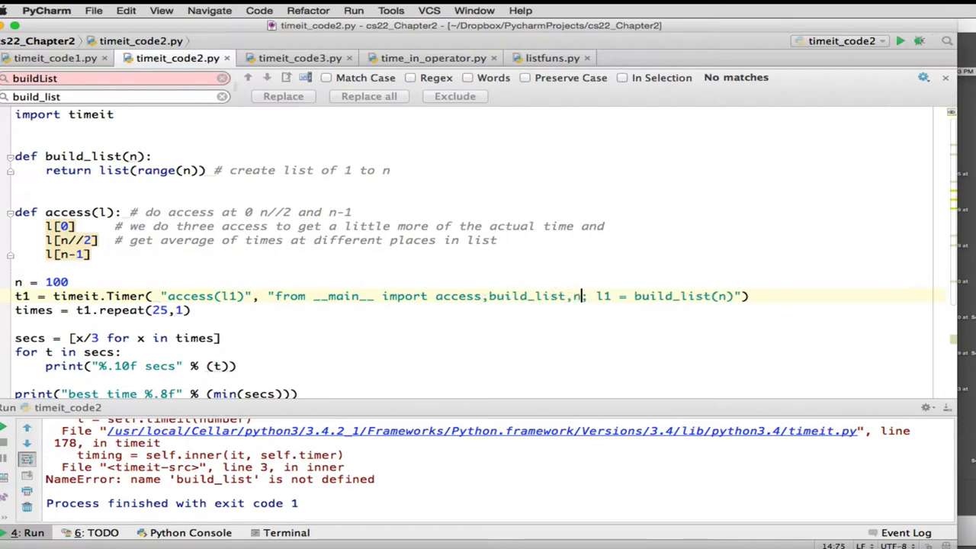
{"action": "mouse_move", "coordinate": [27, 284]}
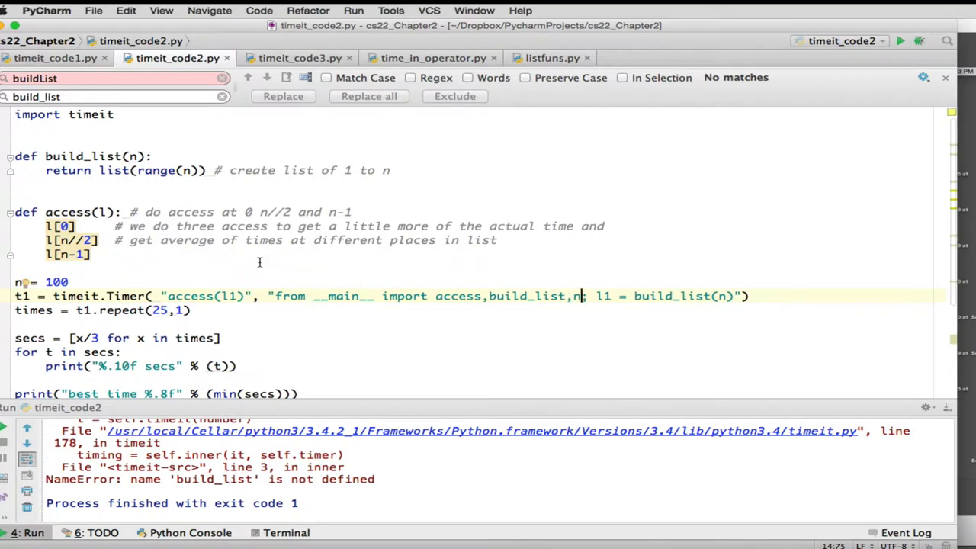
{"action": "mouse_move", "coordinate": [460, 302]}
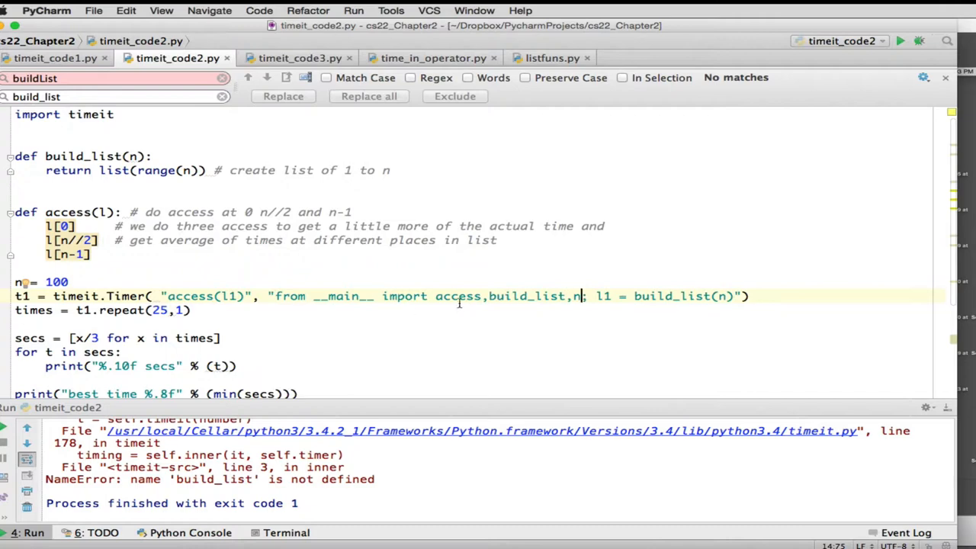
{"action": "mouse_move", "coordinate": [588, 302]}
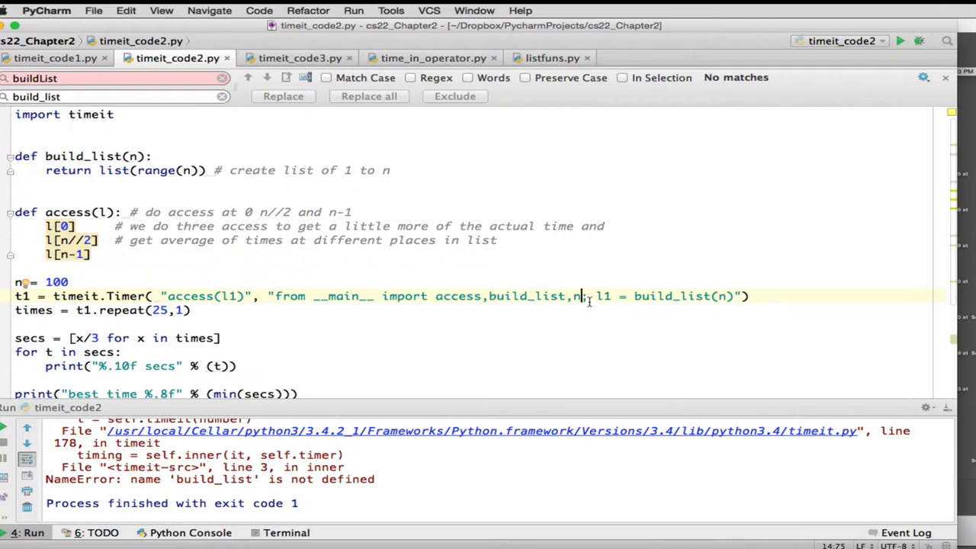
{"action": "mouse_move", "coordinate": [650, 314]}
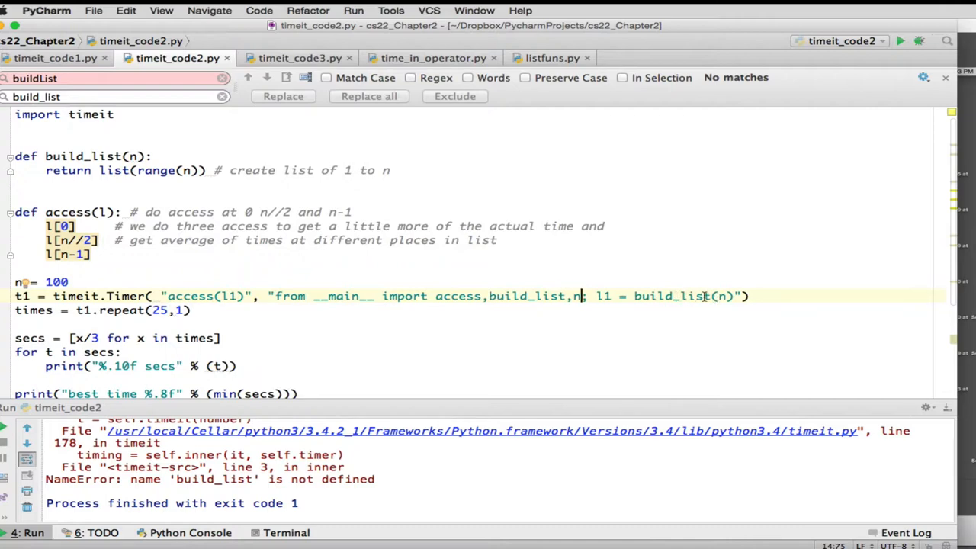
{"action": "mouse_move", "coordinate": [471, 290]}
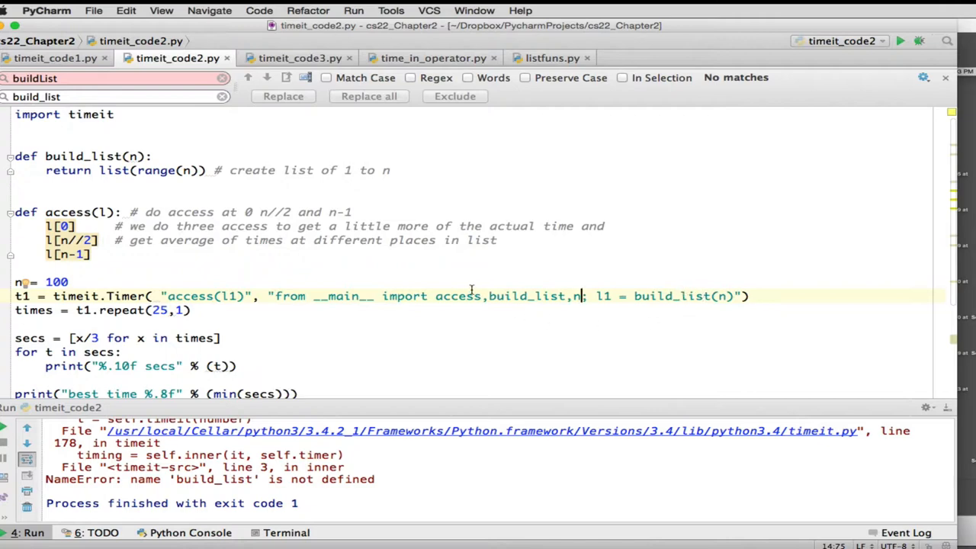
{"action": "mouse_move", "coordinate": [281, 315]}
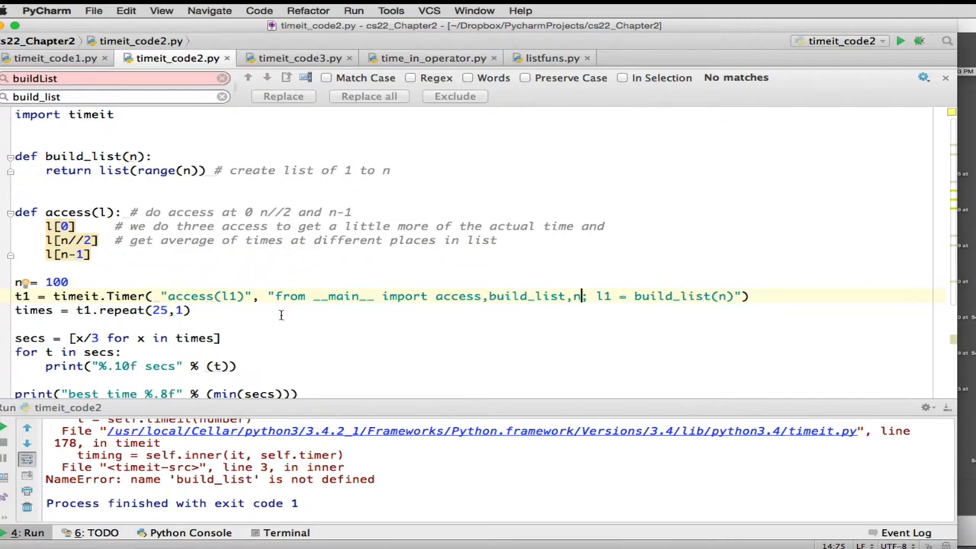
{"action": "mouse_move", "coordinate": [667, 342]}
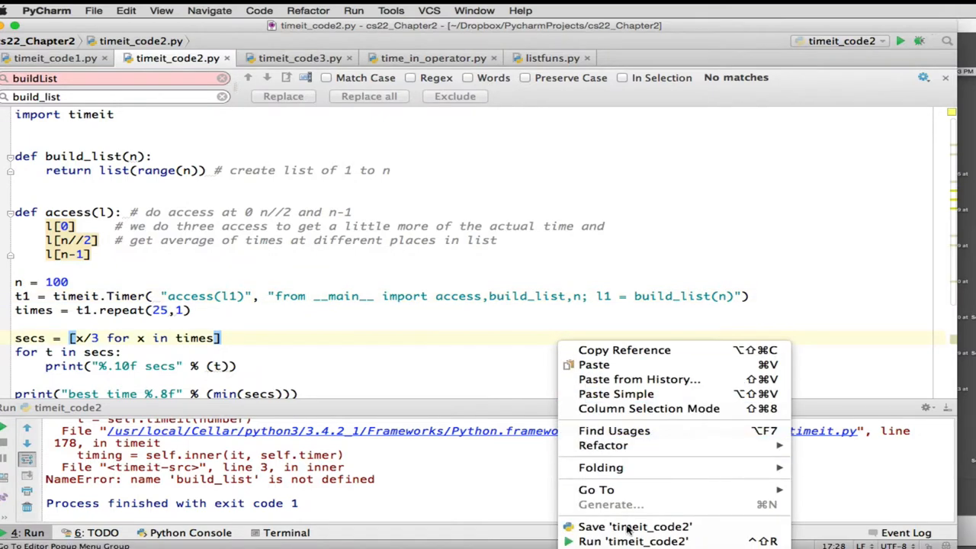
Step: Rerun timeit_code2 to print timings, then switch over to the lecture slides
{"action": "left_click", "coordinate": [633, 540]}
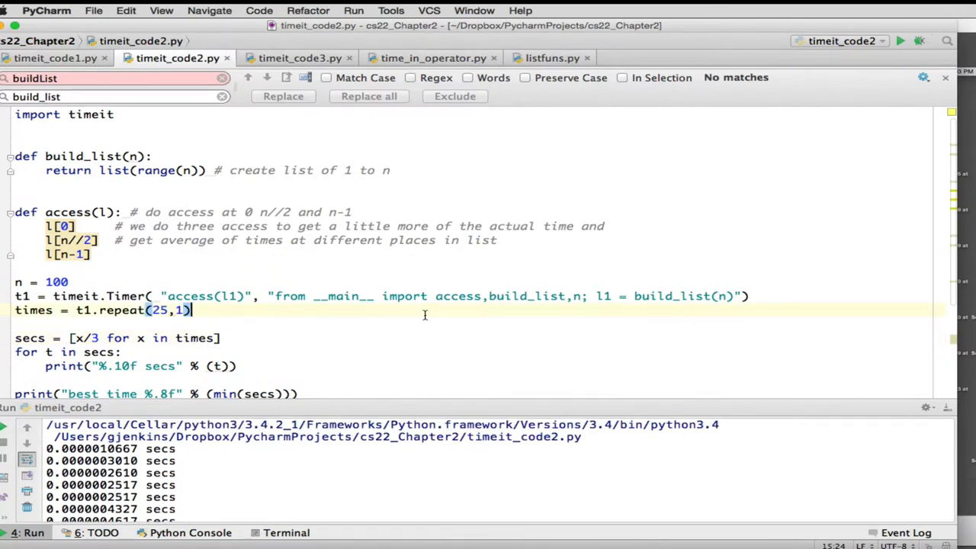
{"action": "key", "text": "cmd+tab"}
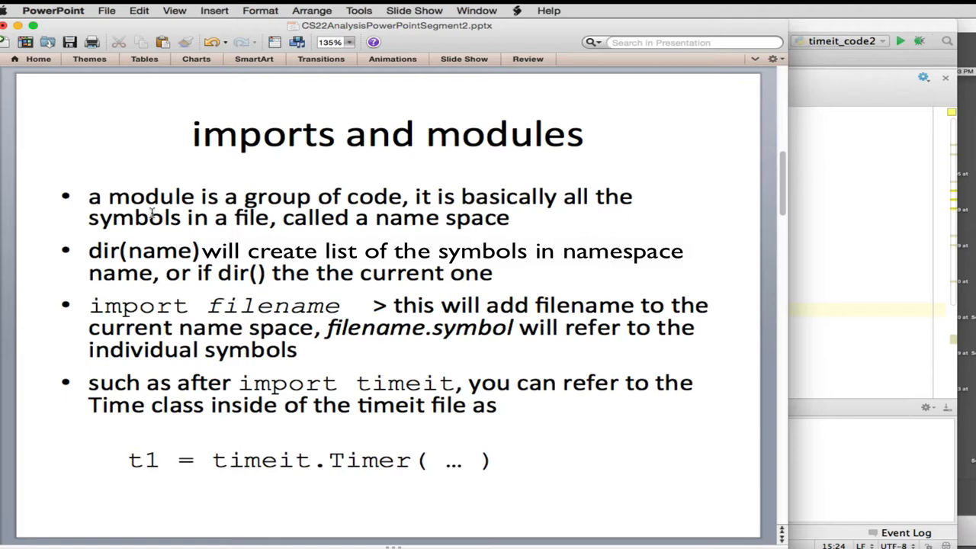
{"action": "mouse_move", "coordinate": [159, 315]}
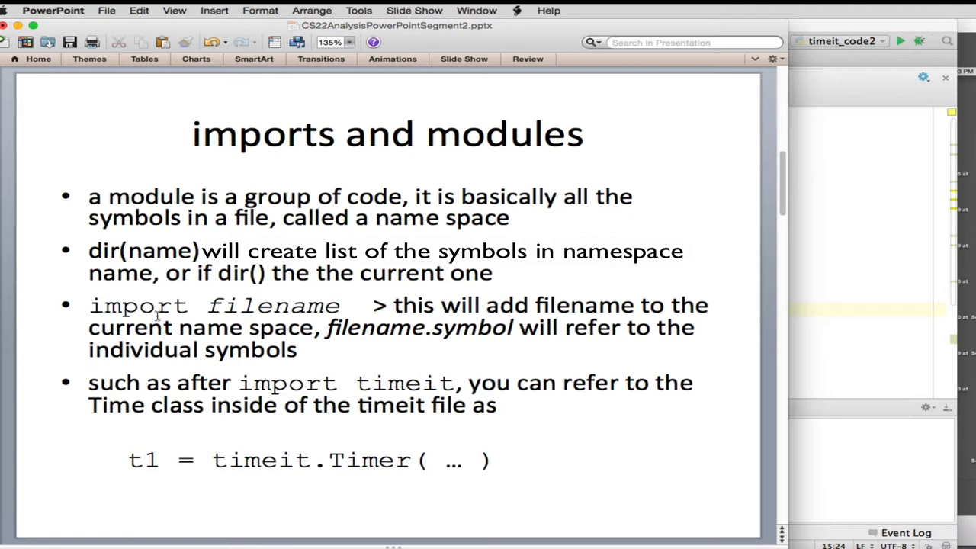
{"action": "mouse_move", "coordinate": [110, 251]}
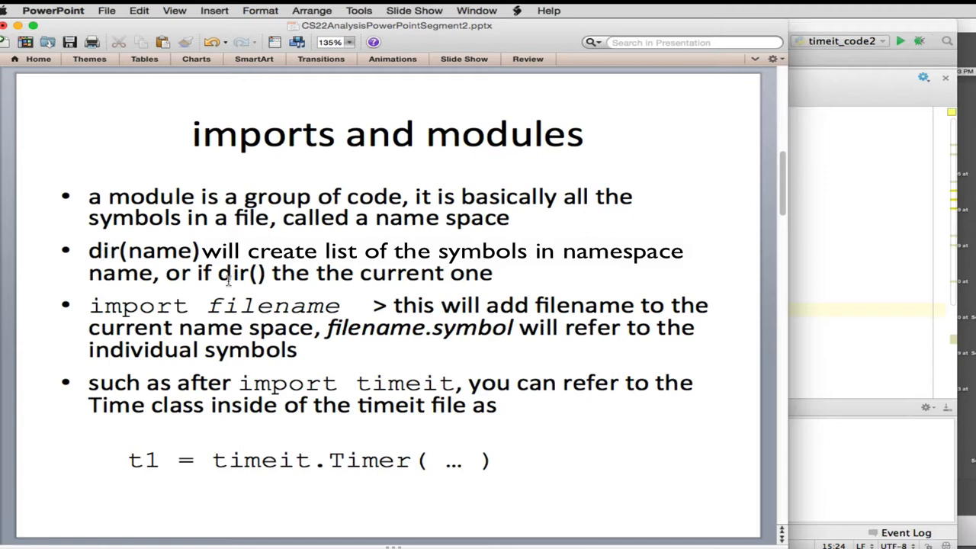
{"action": "mouse_move", "coordinate": [395, 276]}
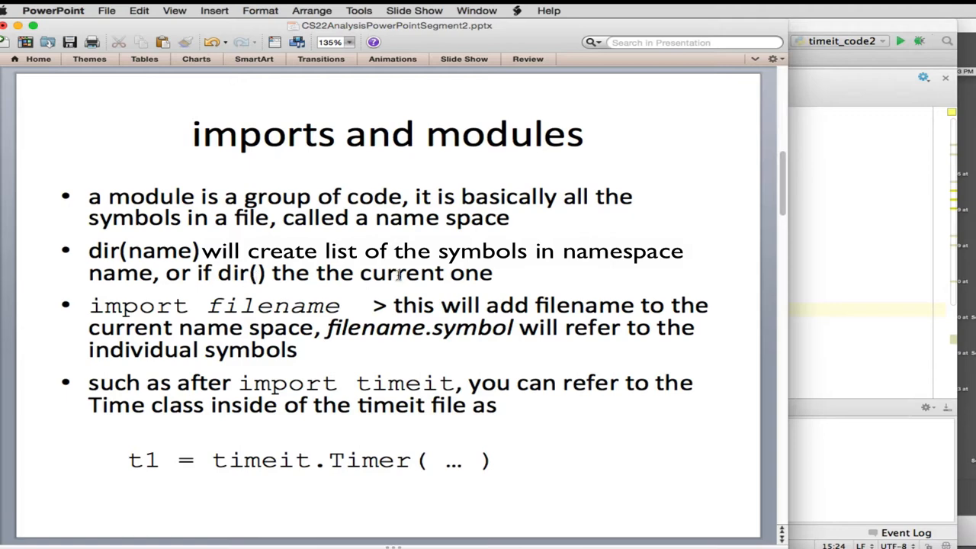
{"action": "mouse_move", "coordinate": [415, 278]}
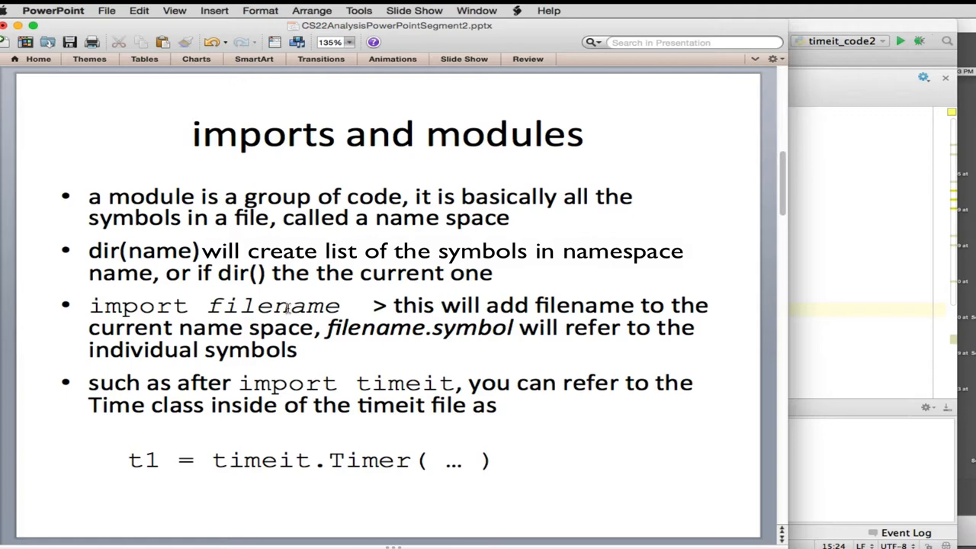
{"action": "mouse_move", "coordinate": [419, 357]}
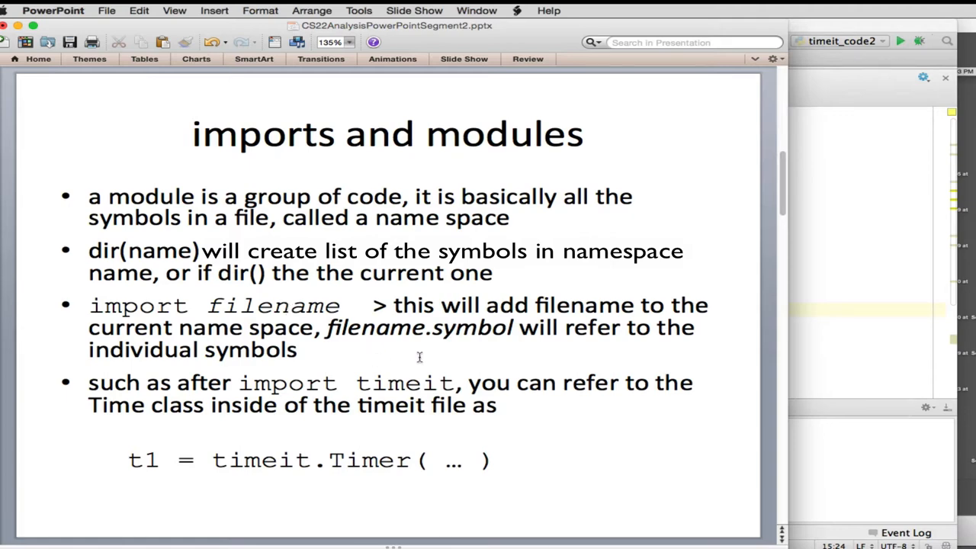
{"action": "mouse_move", "coordinate": [388, 329]}
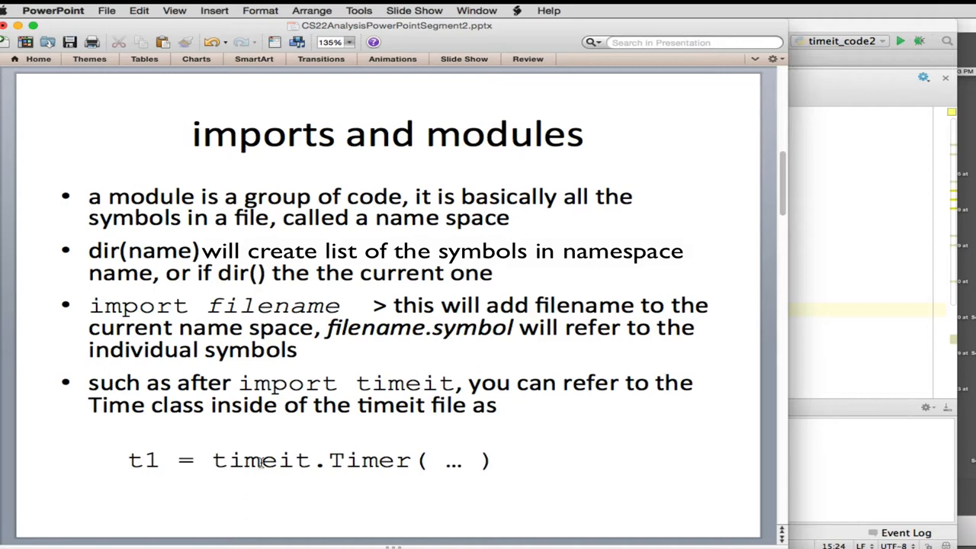
{"action": "mouse_move", "coordinate": [333, 466]}
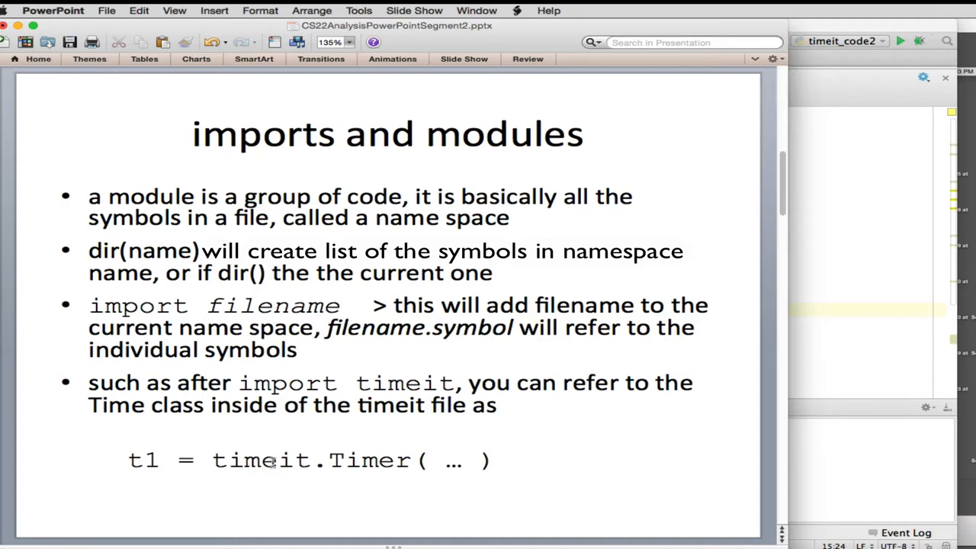
{"action": "mouse_move", "coordinate": [391, 460]}
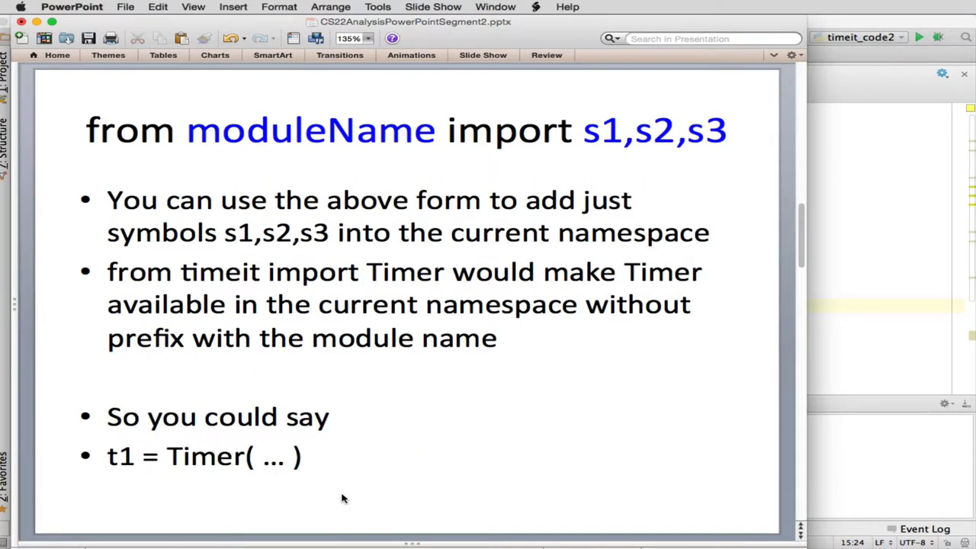
{"action": "mouse_move", "coordinate": [203, 182]}
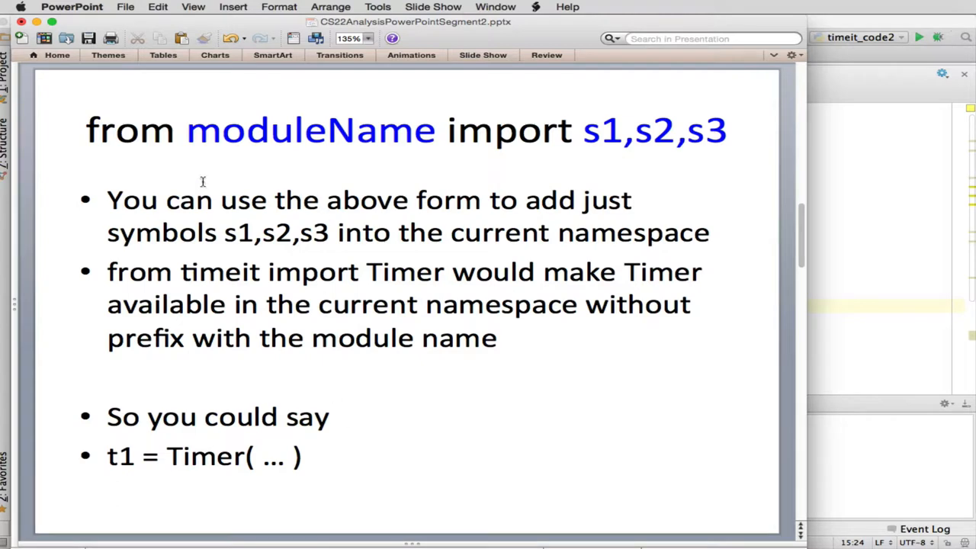
{"action": "mouse_move", "coordinate": [272, 142]}
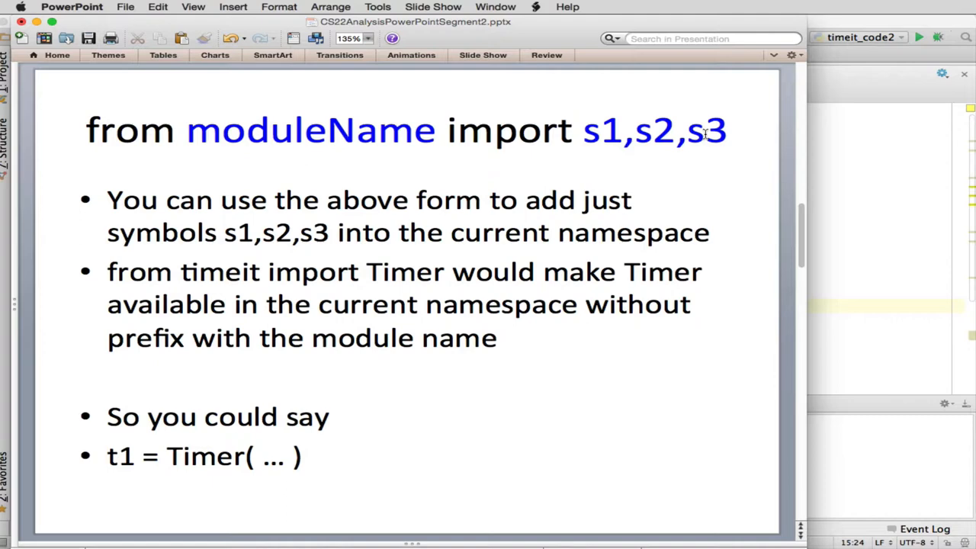
{"action": "mouse_move", "coordinate": [302, 459]}
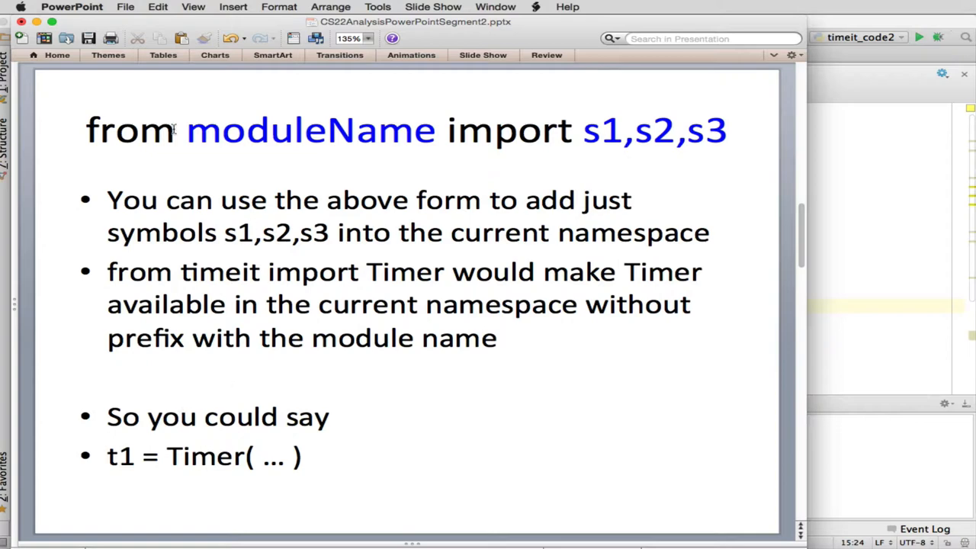
{"action": "mouse_move", "coordinate": [607, 146]}
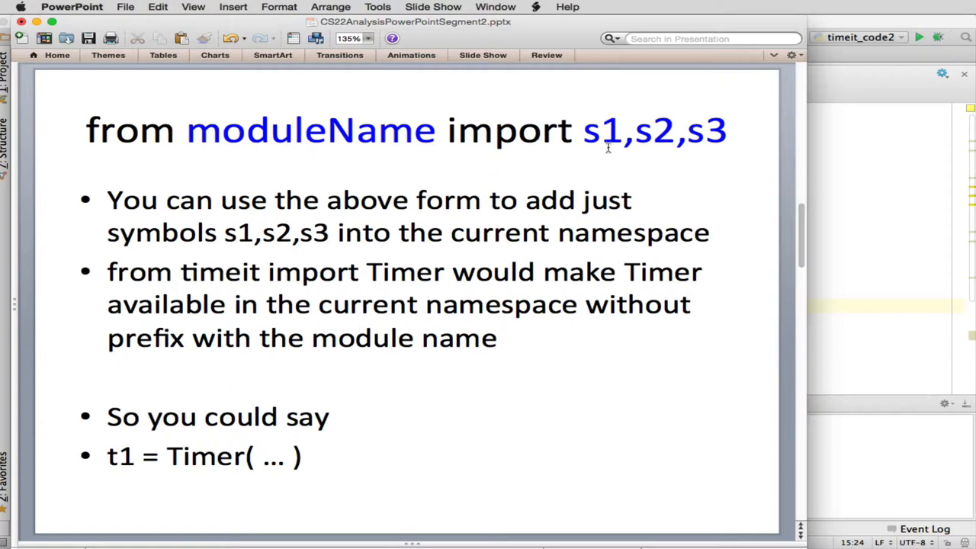
{"action": "mouse_move", "coordinate": [235, 459]}
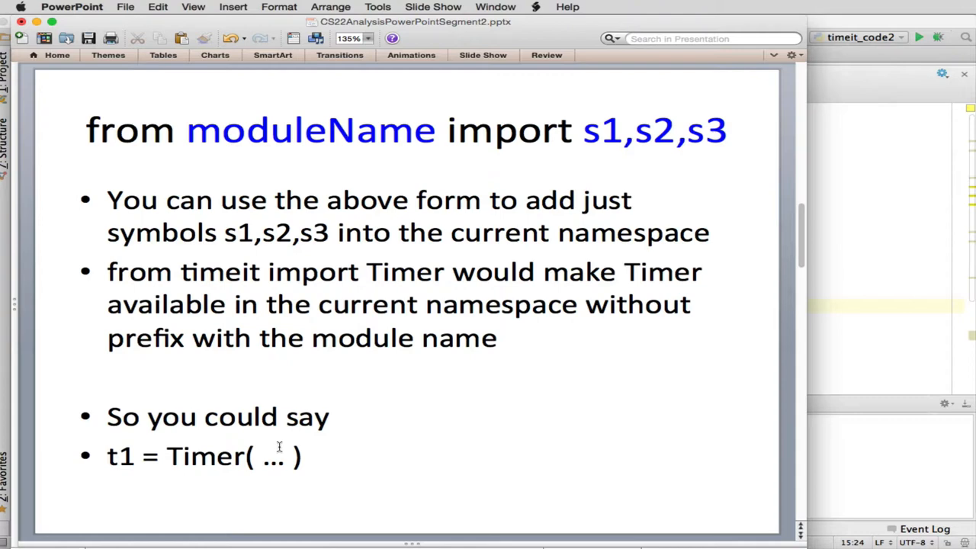
{"action": "mouse_move", "coordinate": [597, 156]}
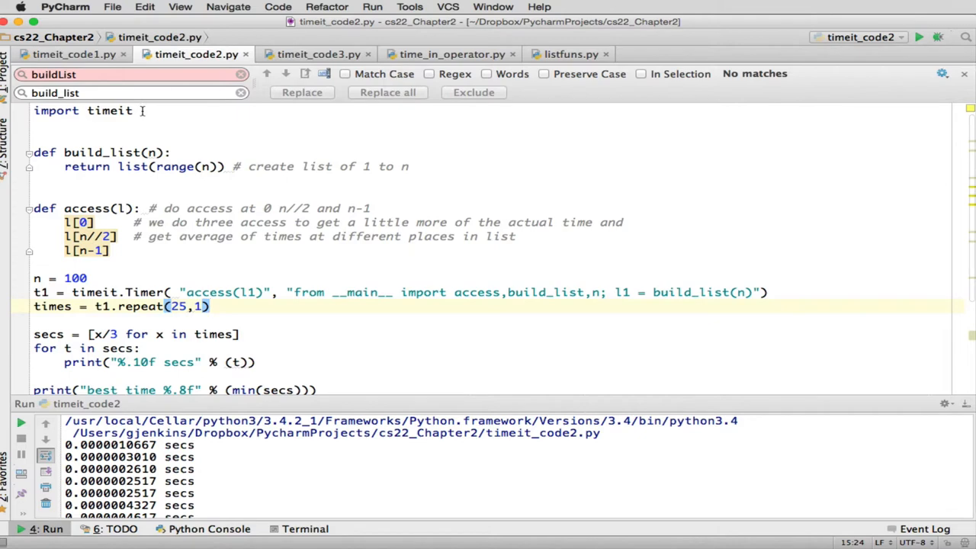
{"action": "mouse_move", "coordinate": [128, 293]}
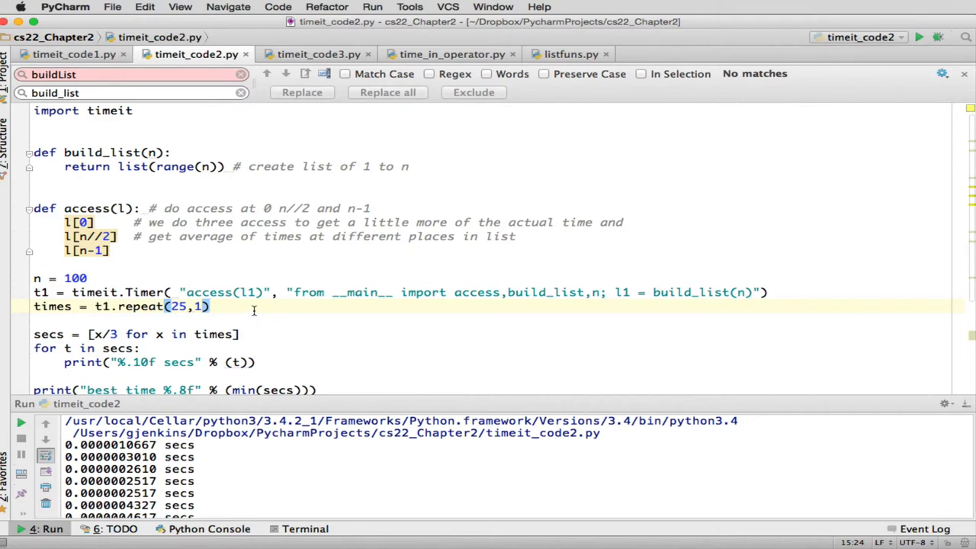
{"action": "mouse_move", "coordinate": [335, 293]}
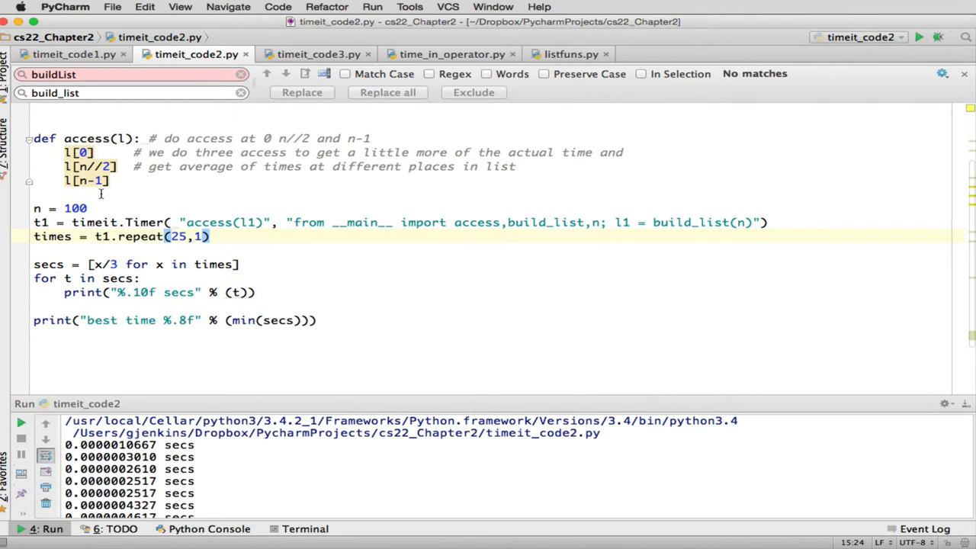
{"action": "mouse_move", "coordinate": [181, 194]}
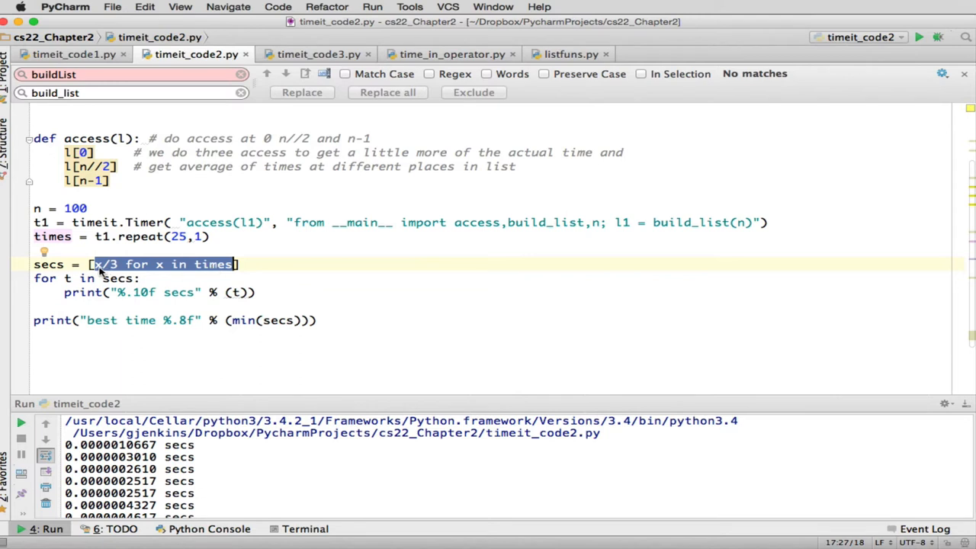
{"action": "left_click", "coordinate": [244, 264]}
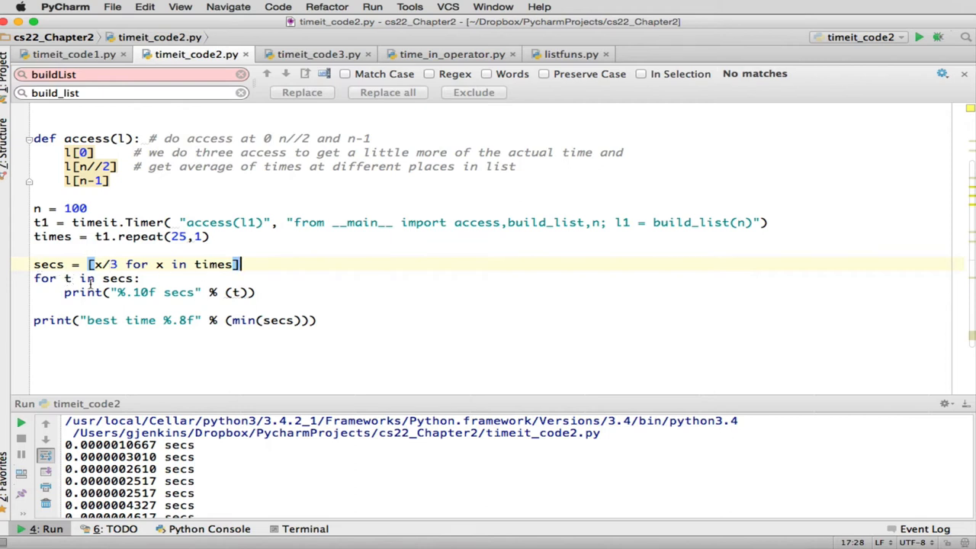
{"action": "mouse_move", "coordinate": [262, 308]}
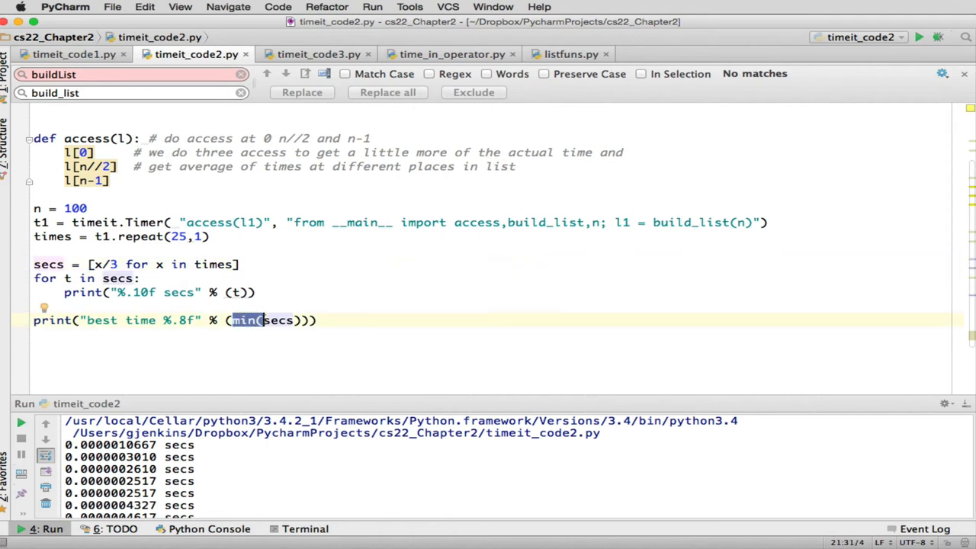
{"action": "double_click", "coordinate": [281, 320]}
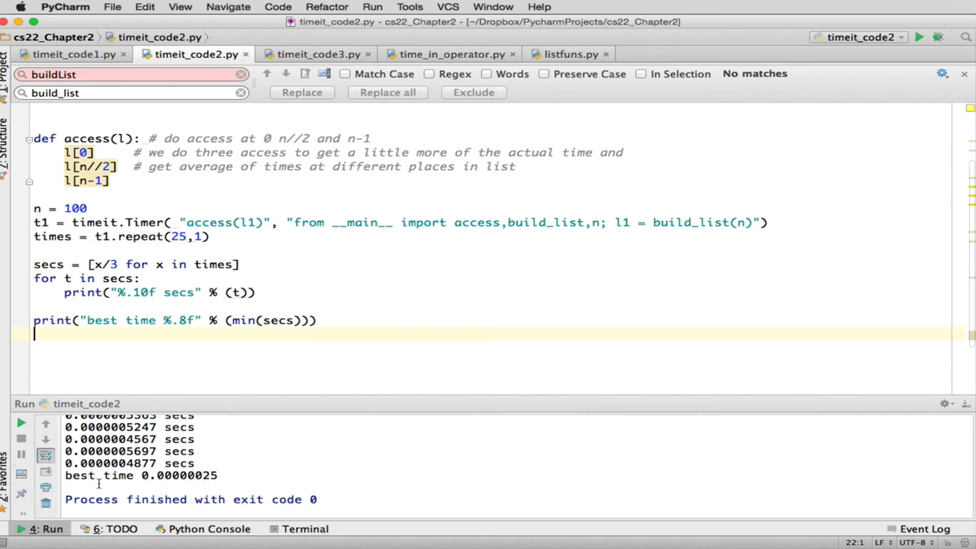
{"action": "mouse_move", "coordinate": [265, 472]}
{"action": "type", "text": "10"}
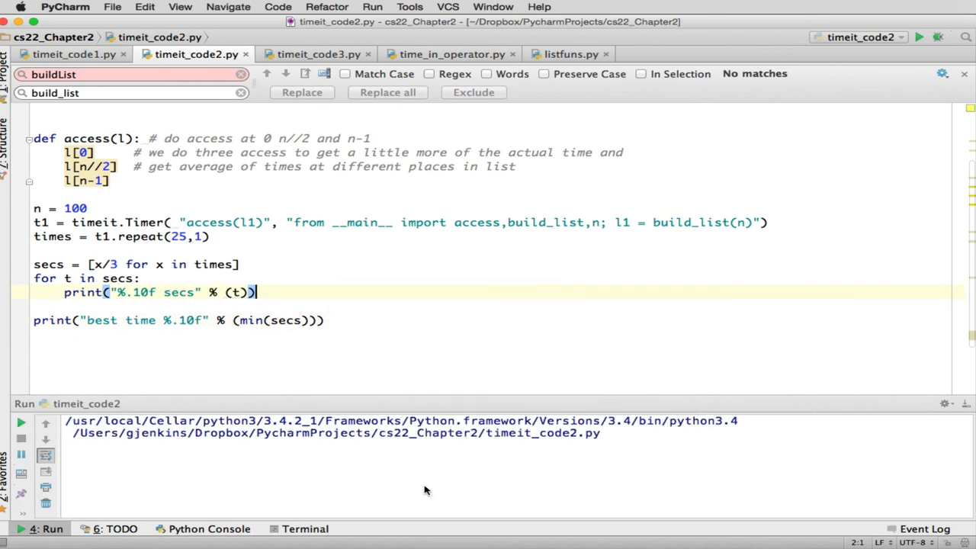
Step: Rerun timeit_code2 and review the Run output showing best time 0.0000004310
{"action": "left_click", "coordinate": [22, 421]}
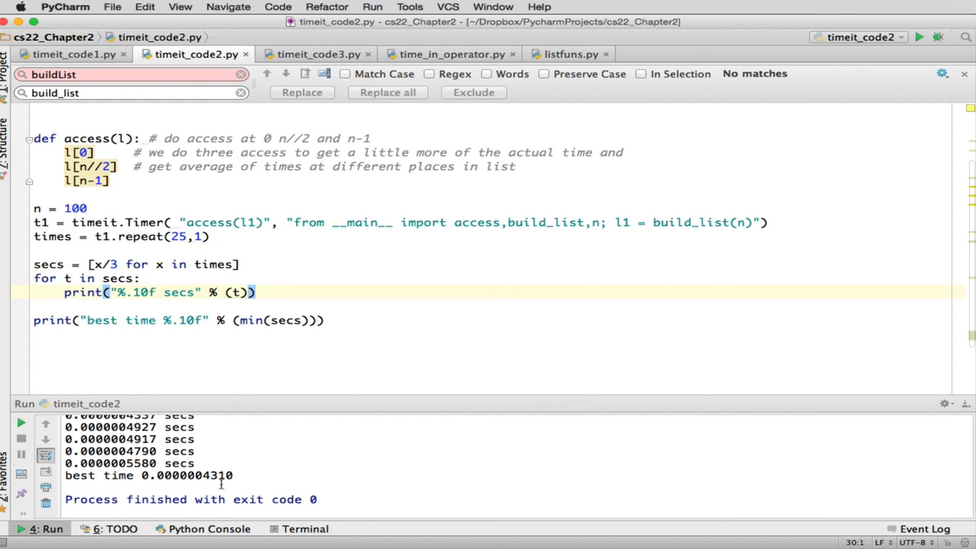
{"action": "scroll", "scroll_direction": "down", "scroll_amount": 3}
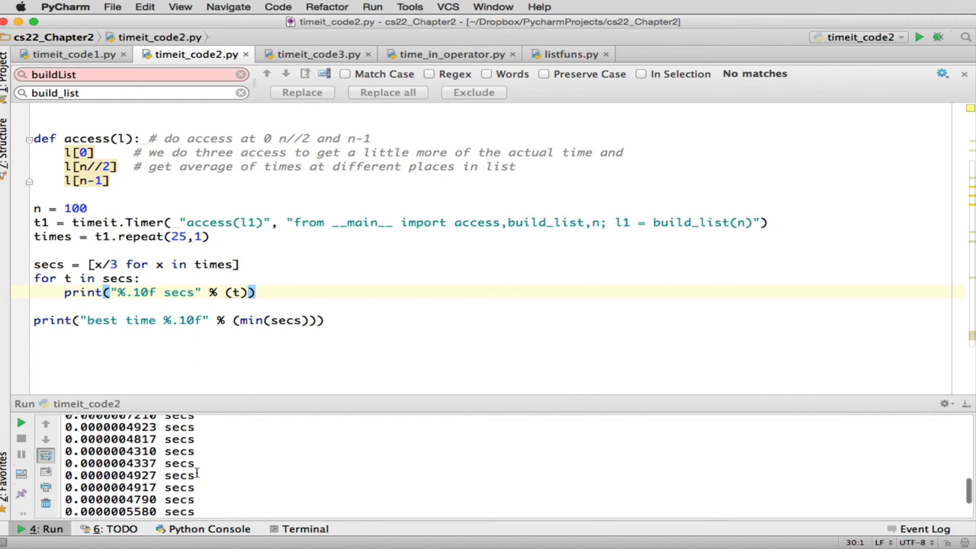